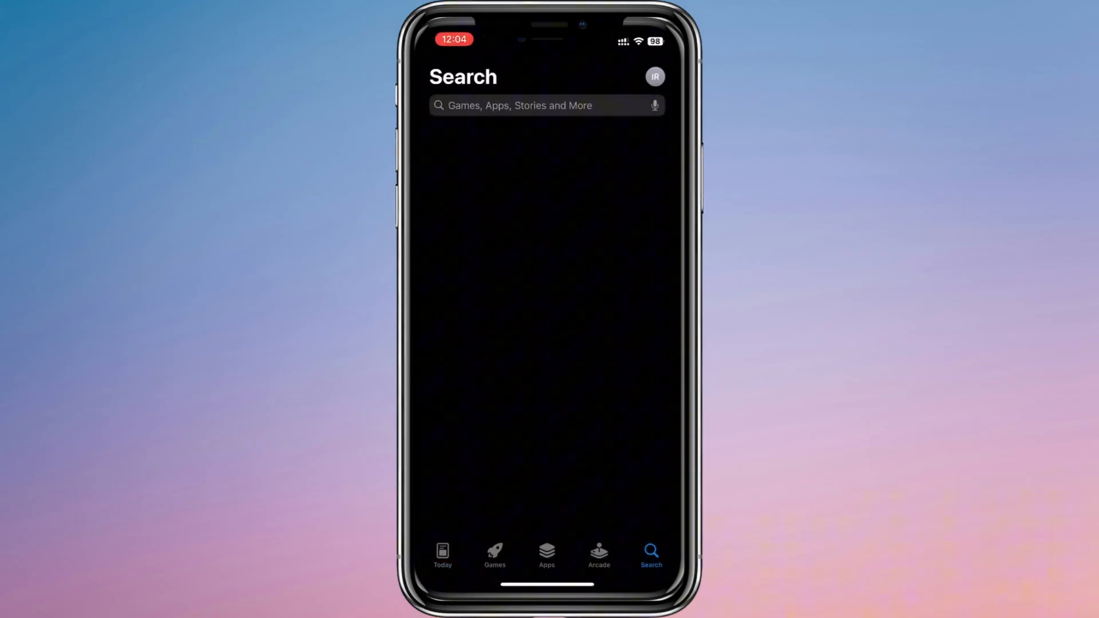
# - Search the App Store for 'bilibi', find no usable result, and cancel back to the home screen
pyautogui.write('bilibili')
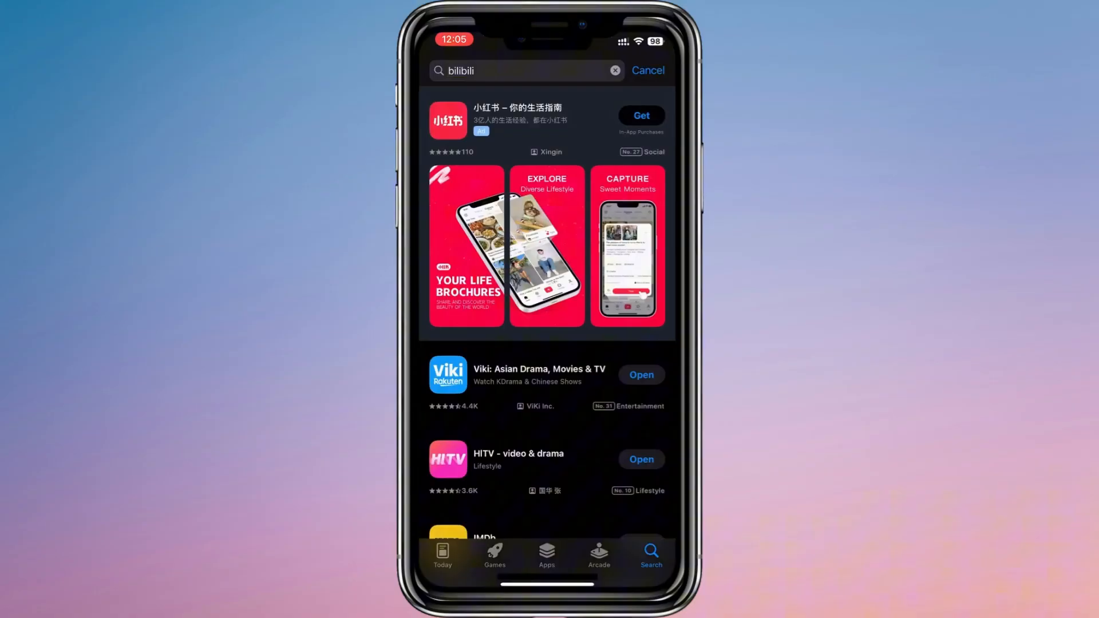
pyautogui.scroll(-3)
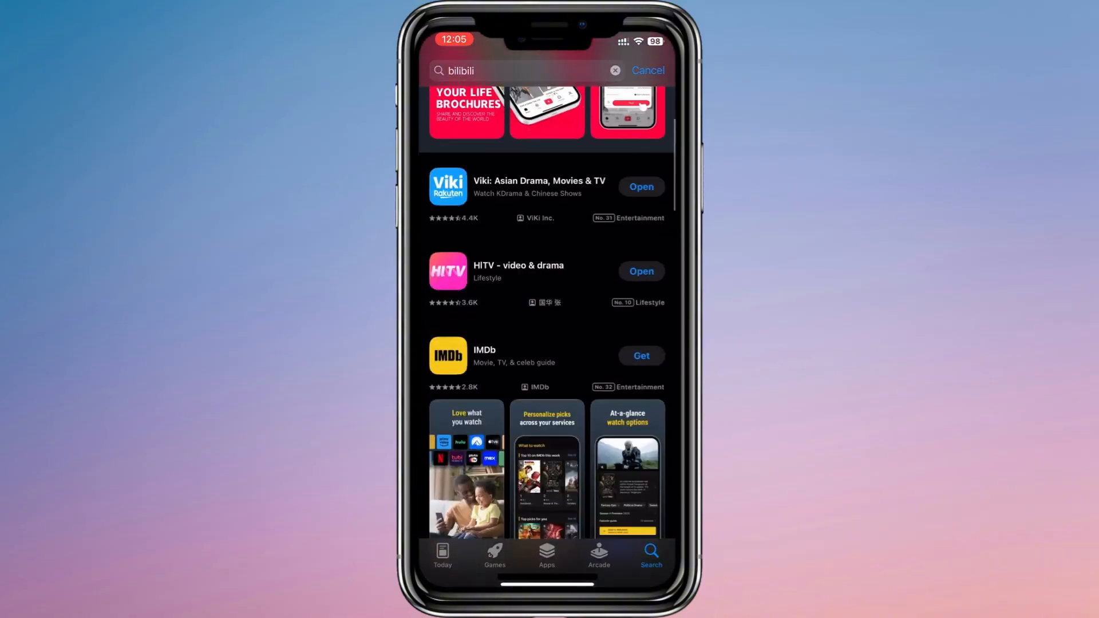
pyautogui.scroll(-3)
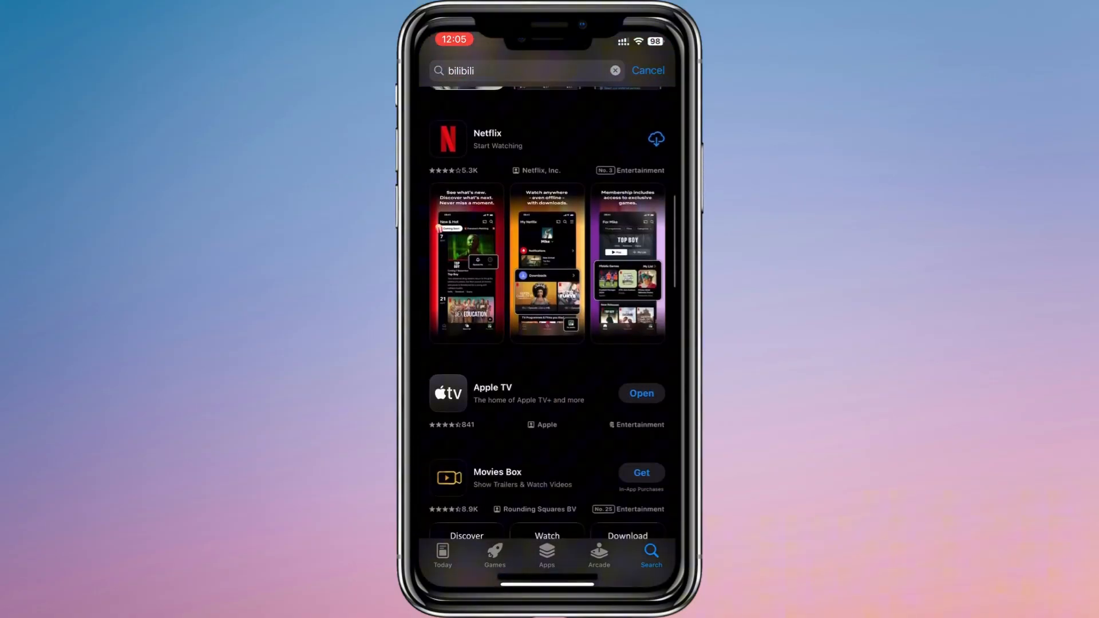
pyautogui.scroll(-3)
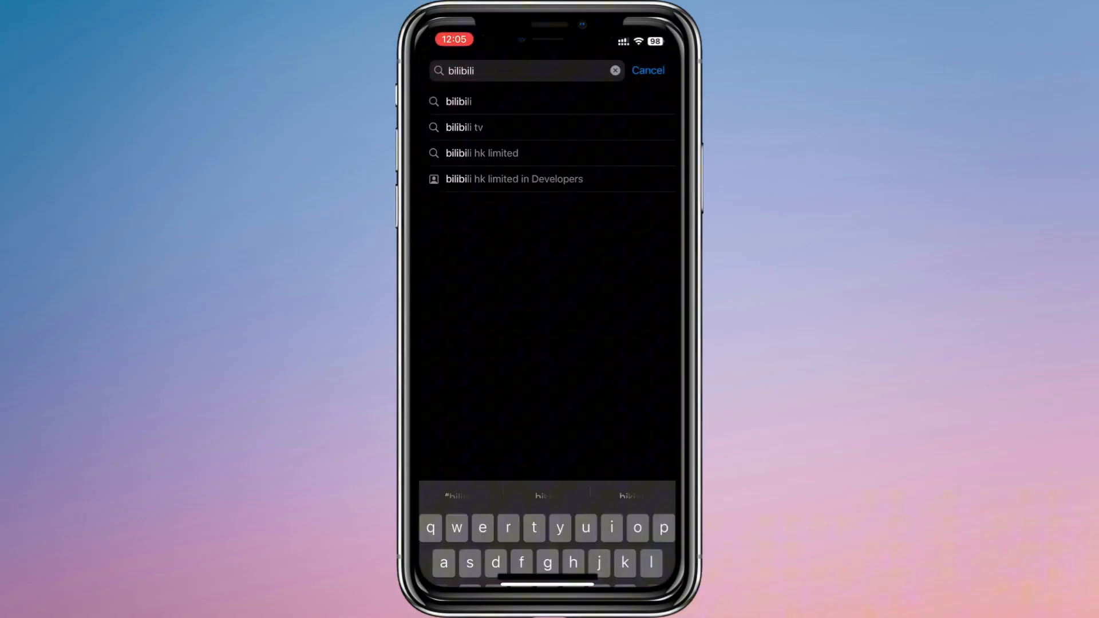
pyautogui.click(646, 70)
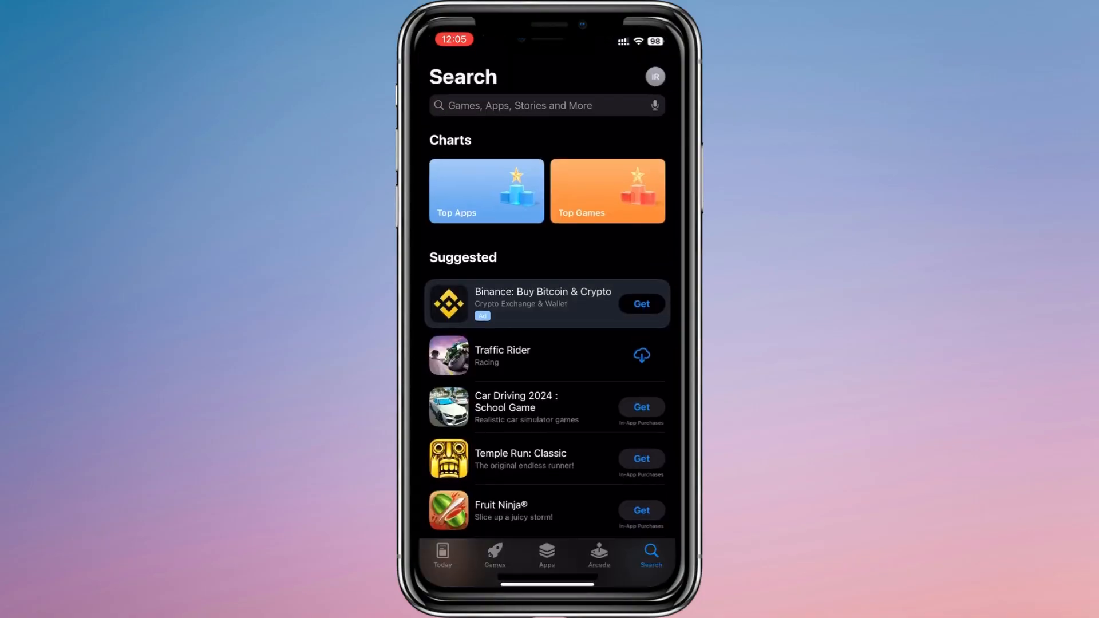
pyautogui.click(442, 557)
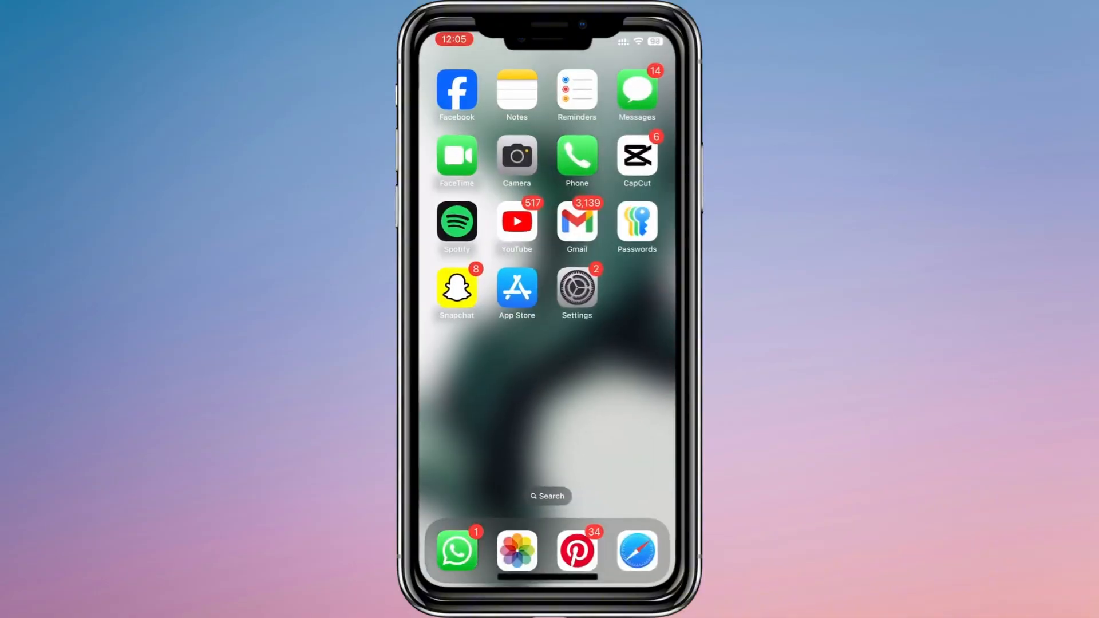
# - In Settings, reach the Apple account's Country/Region and begin changing it to China mainland
pyautogui.click(575, 286)
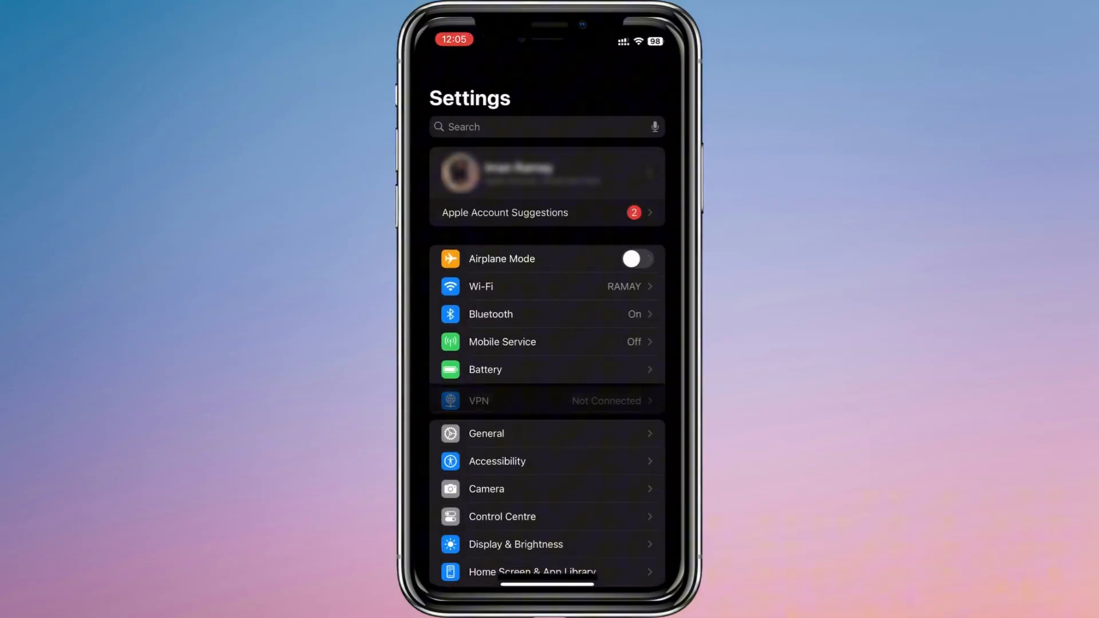
pyautogui.click(517, 173)
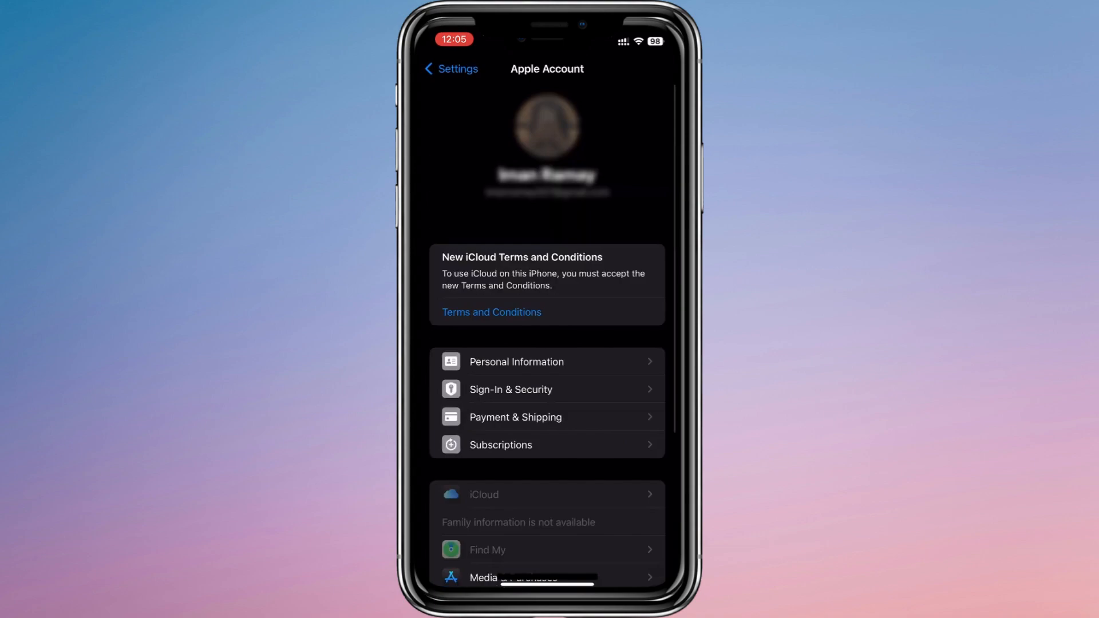
pyautogui.scroll(-3)
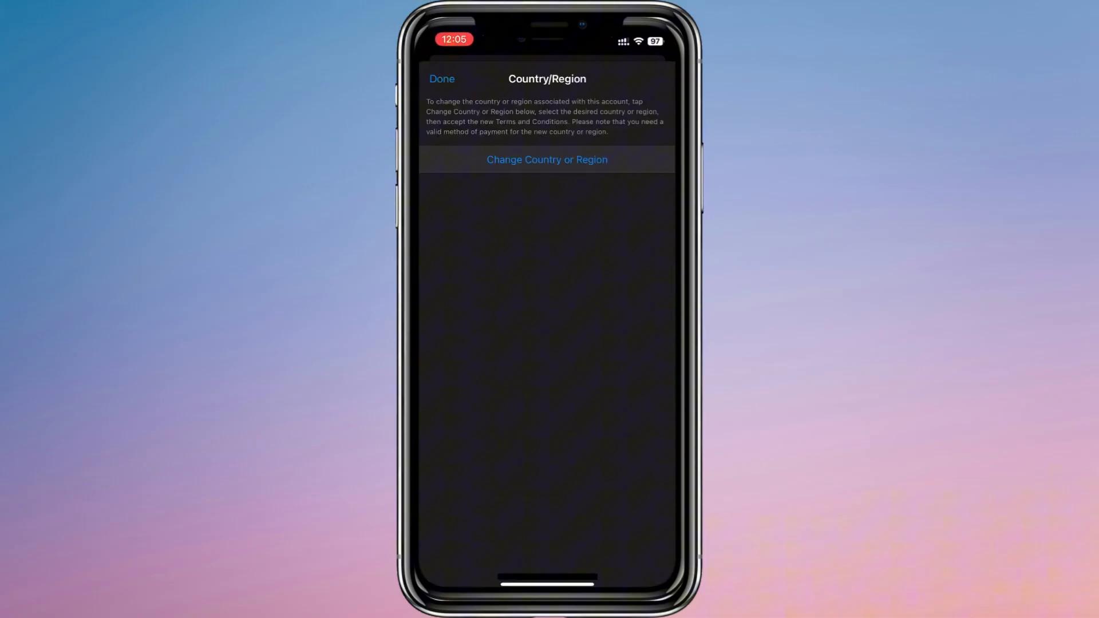
pyautogui.click(548, 159)
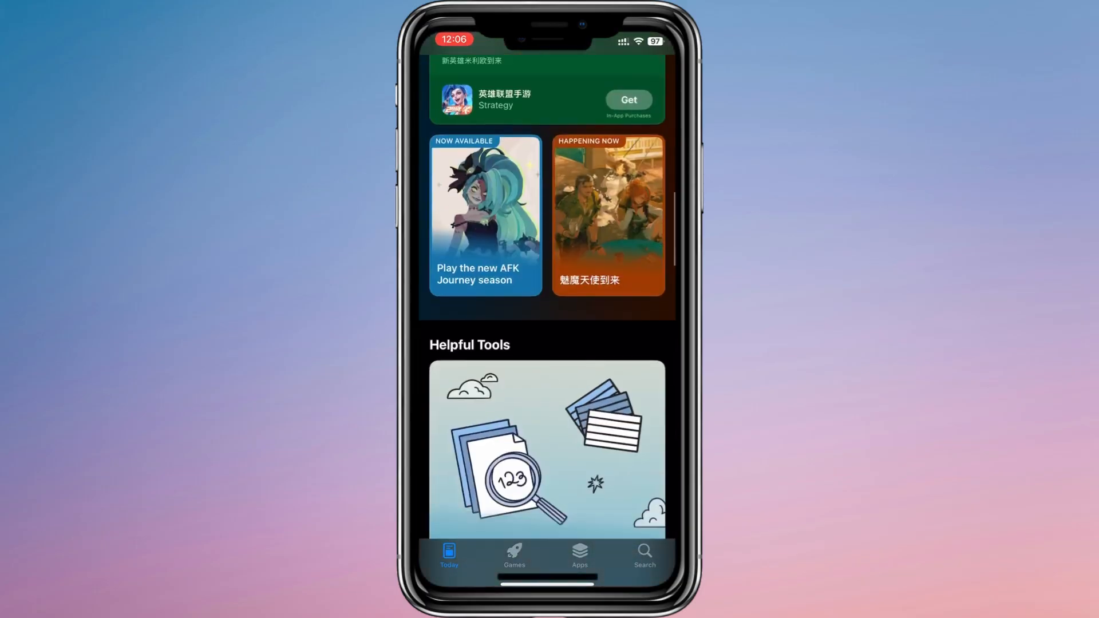
# - Search the Chinese store for bilibili and start downloading 哔哩哔哩
pyautogui.scroll(-3)
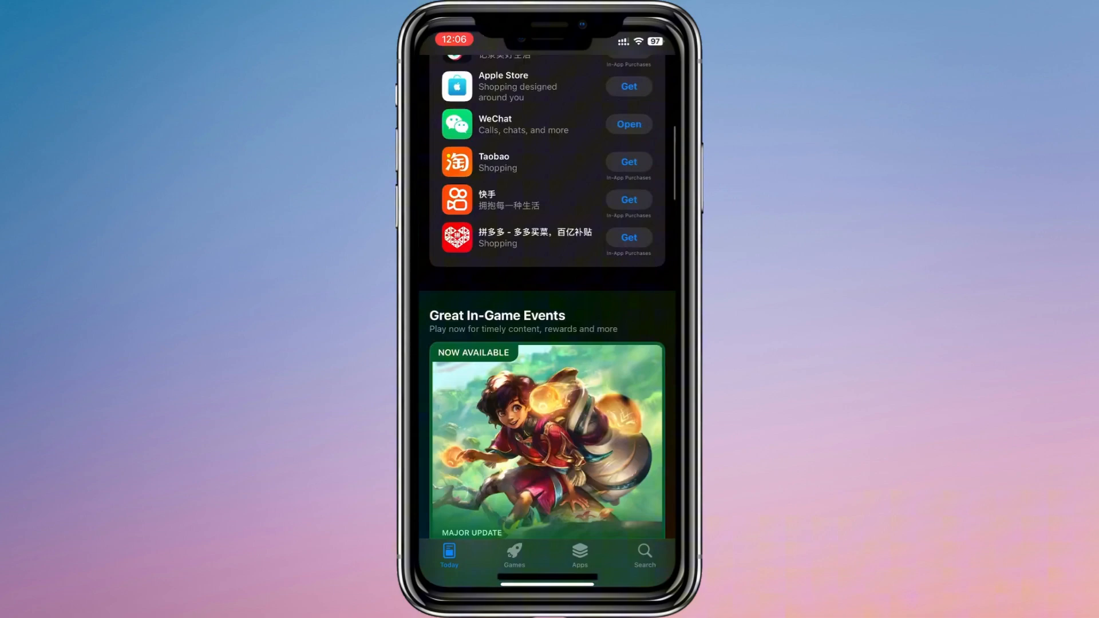
pyautogui.click(642, 554)
pyautogui.write('bilibili')
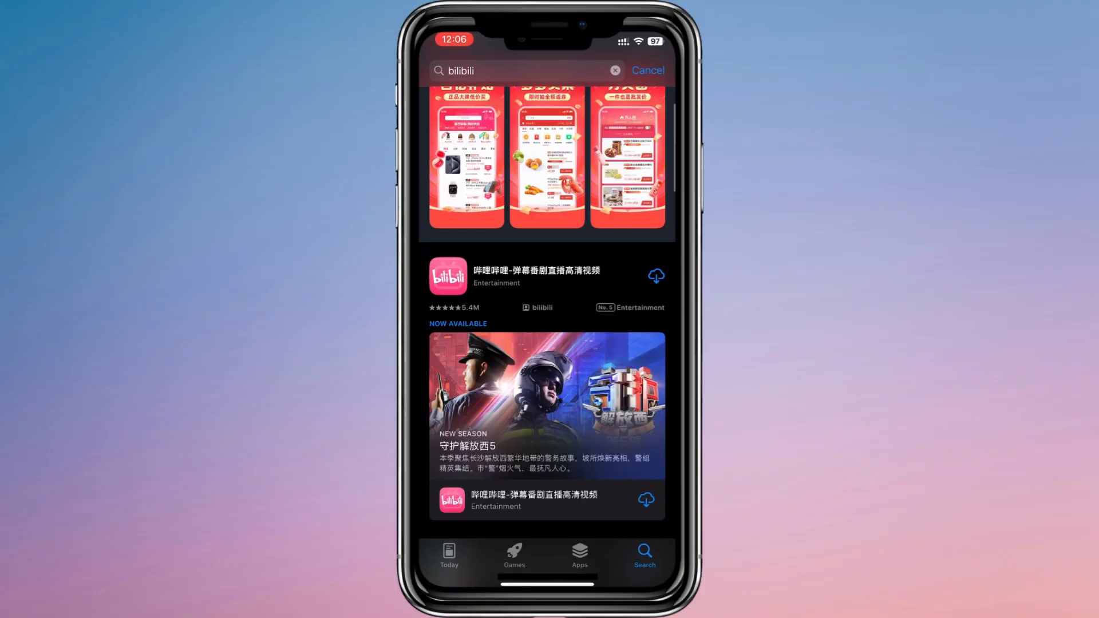
pyautogui.click(535, 275)
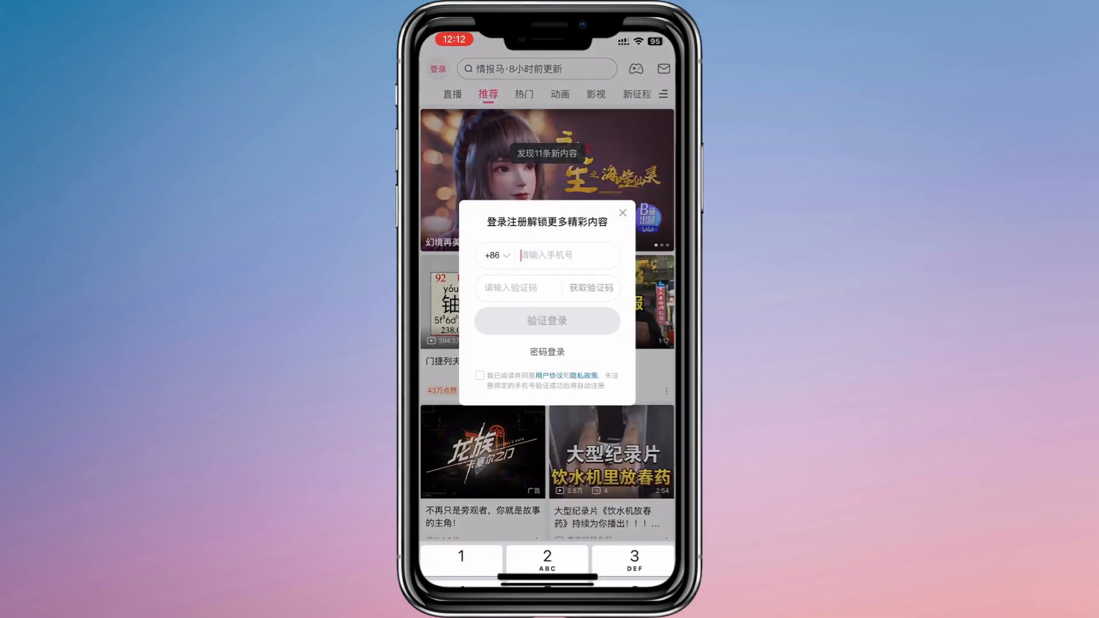
# - Close the login popup and land on Bilibili's recommended video feed
pyautogui.click(561, 254)
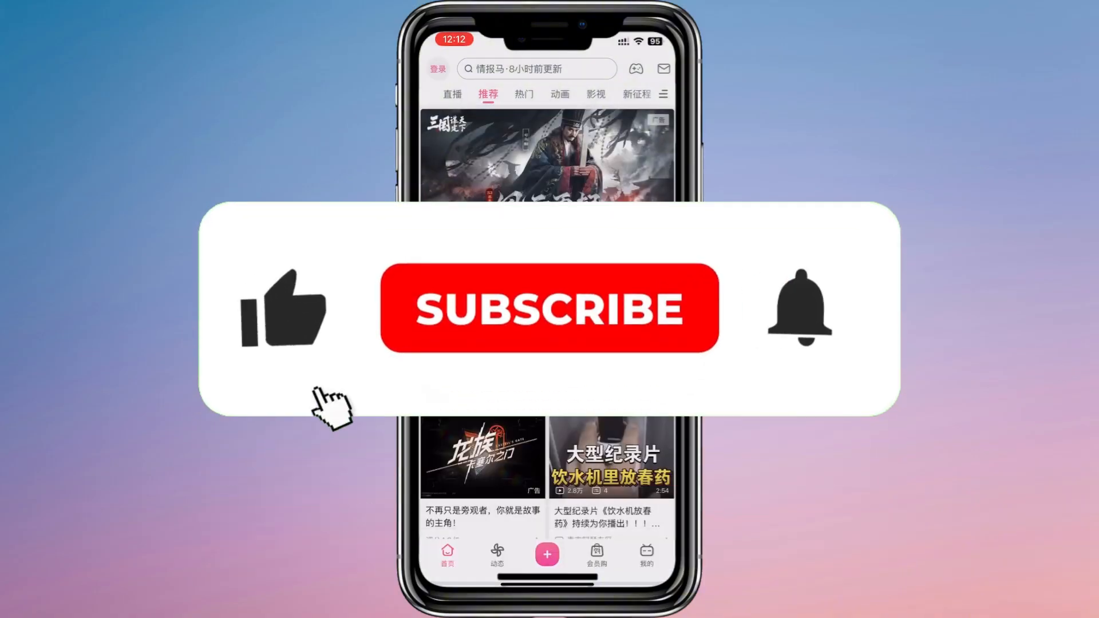
pyautogui.click(549, 308)
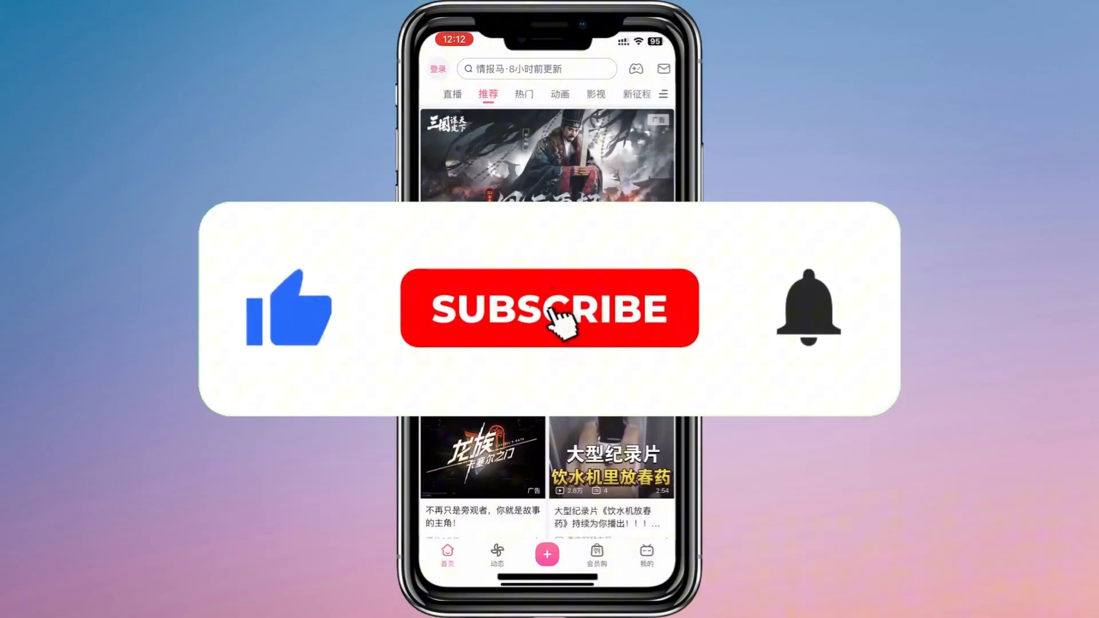
pyautogui.click(548, 308)
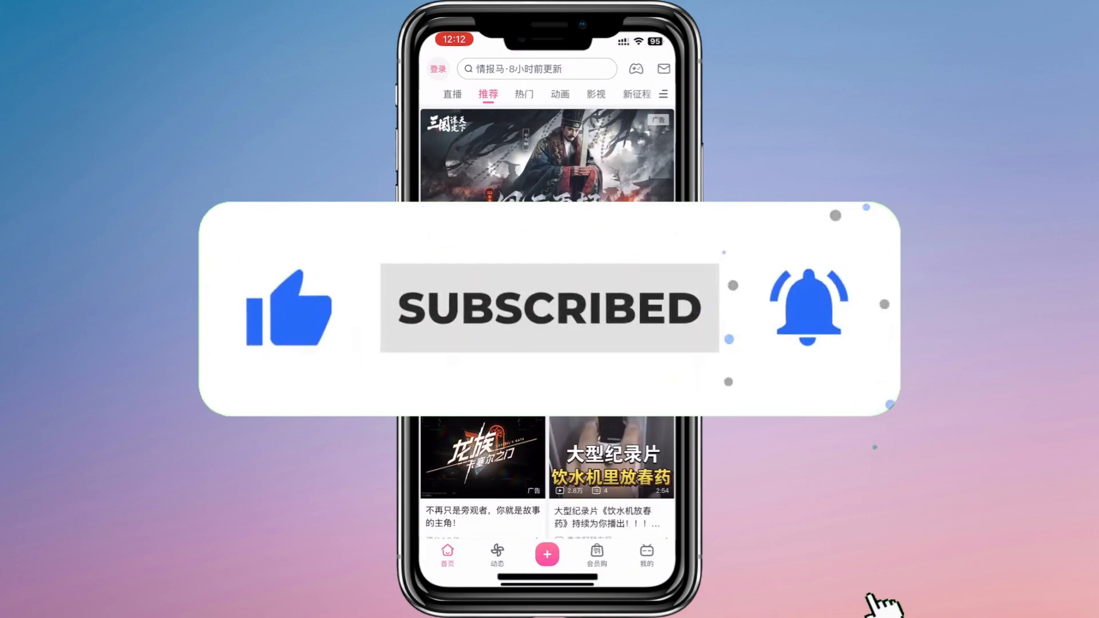